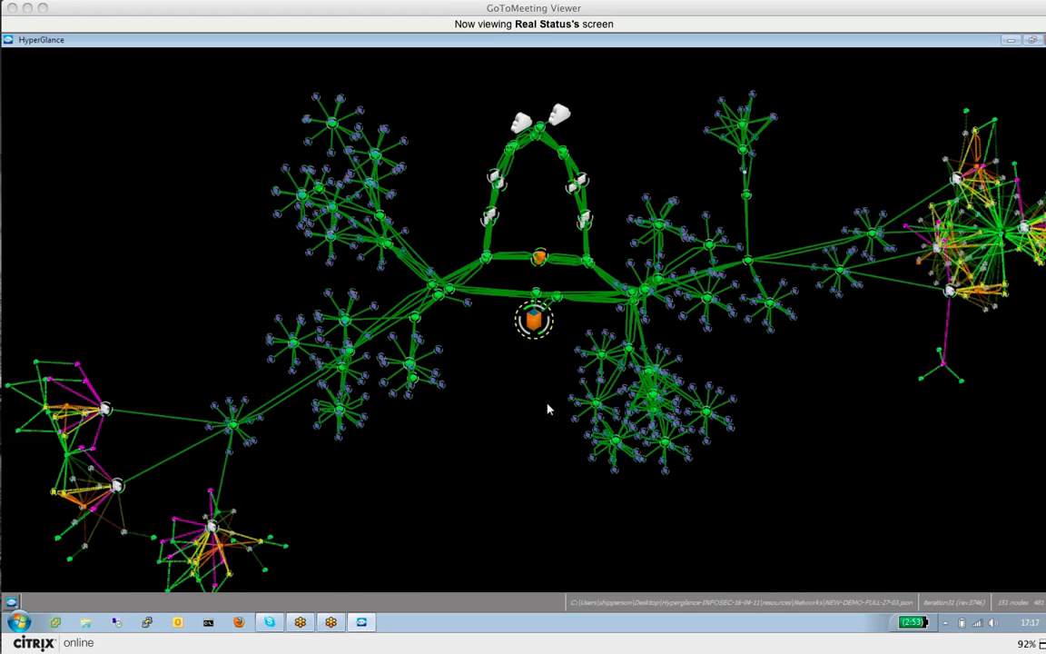
Step: Arrange the map and select server Host_423 to show its attributes and CPU history
left_click_drag(547, 408, 797, 464)
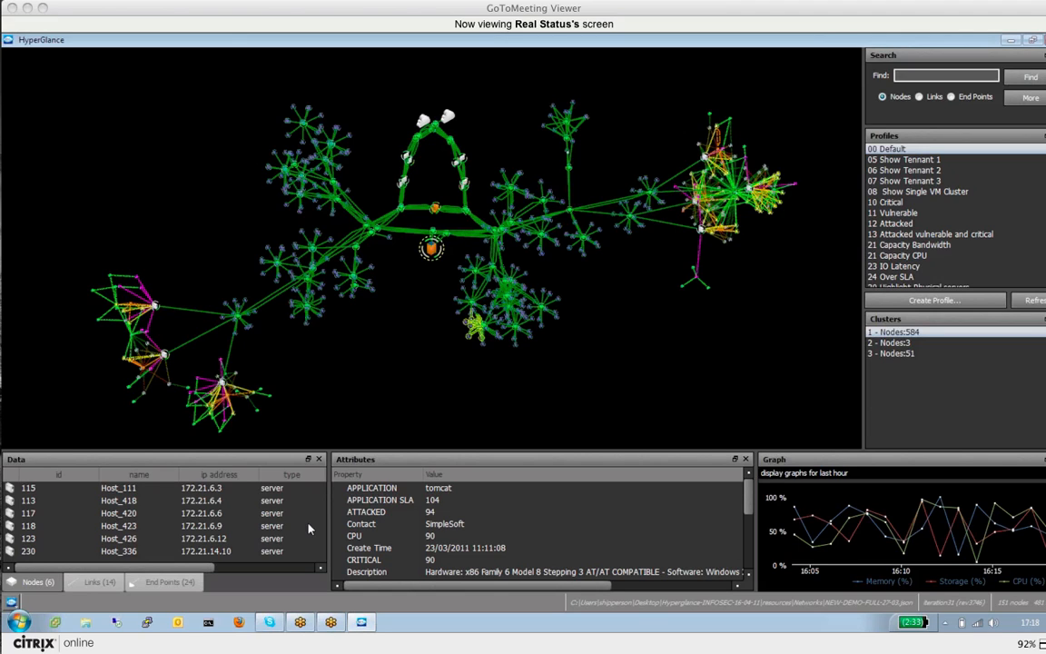
mouse_move(299, 528)
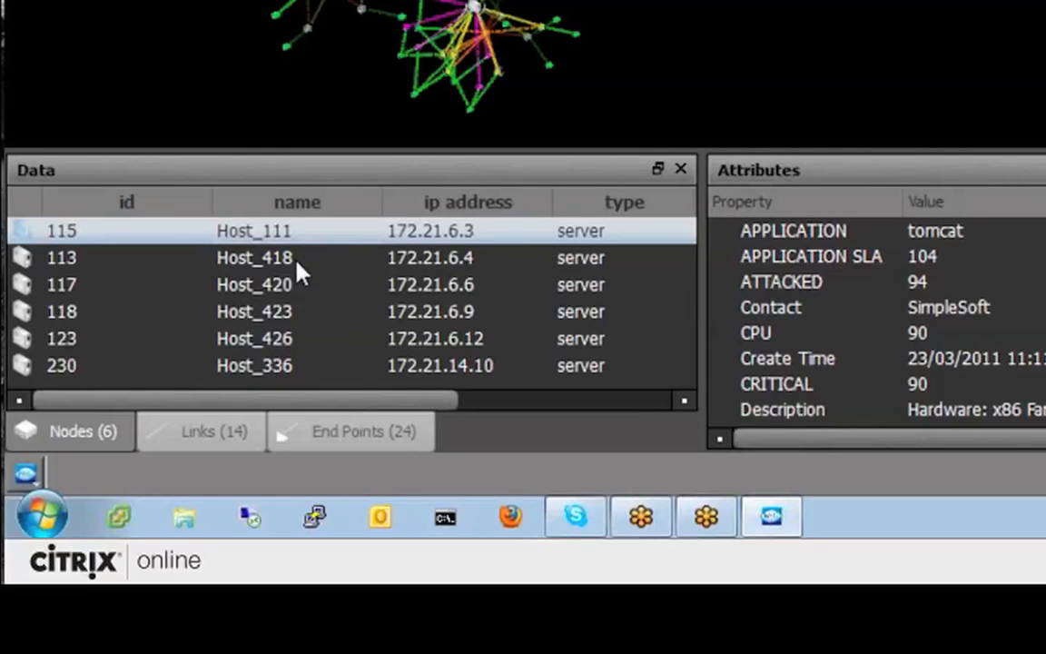
left_click(254, 311)
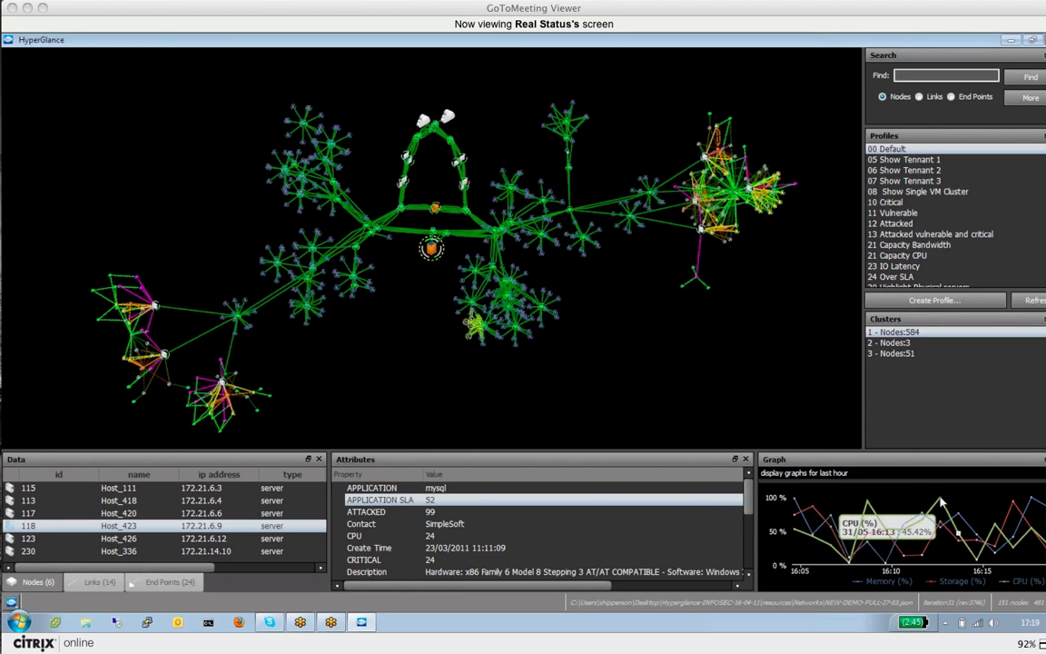
mouse_move(955, 221)
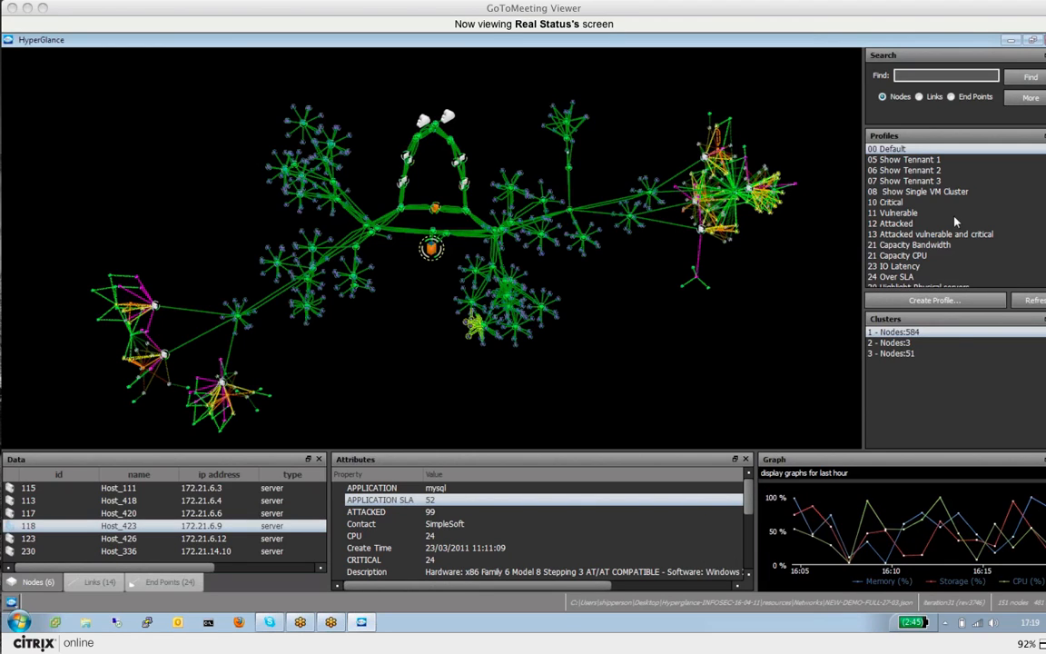
mouse_move(690, 327)
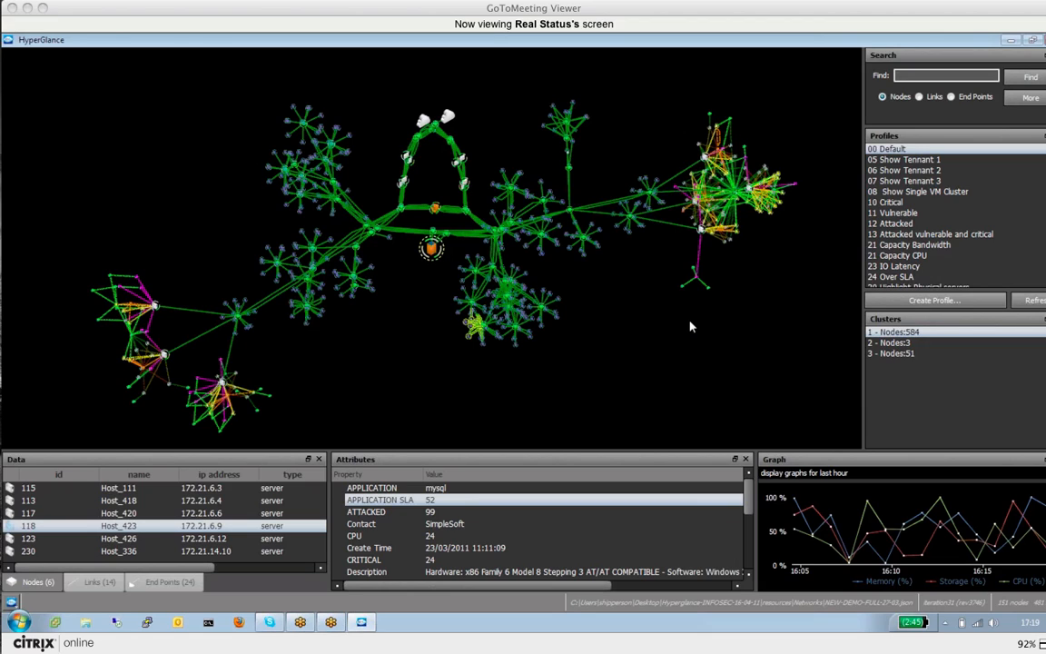
mouse_move(1004, 231)
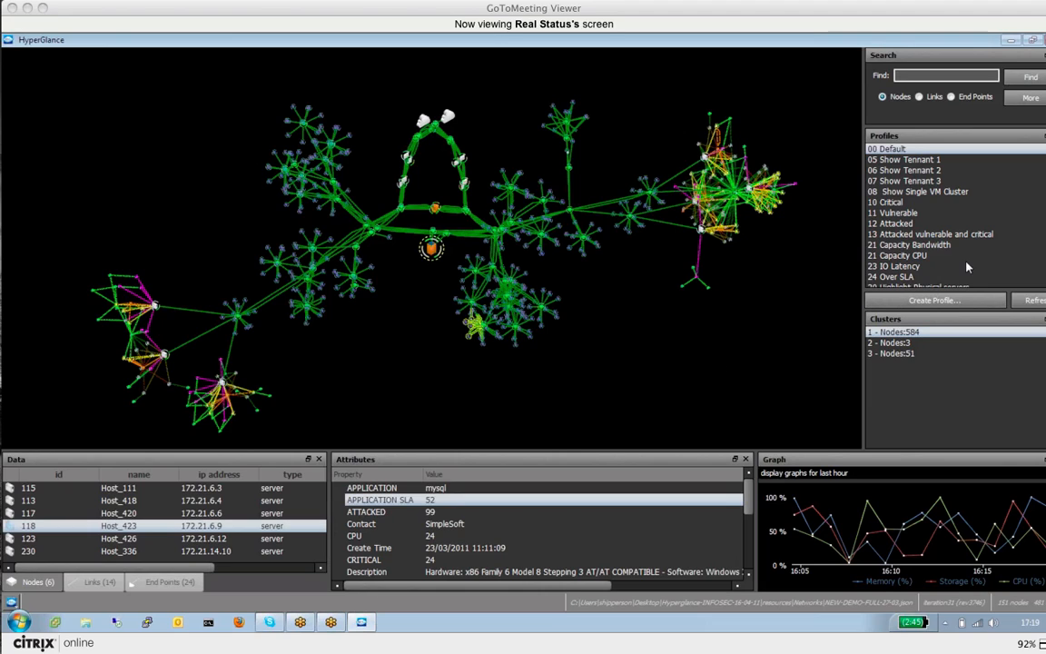
mouse_move(926, 259)
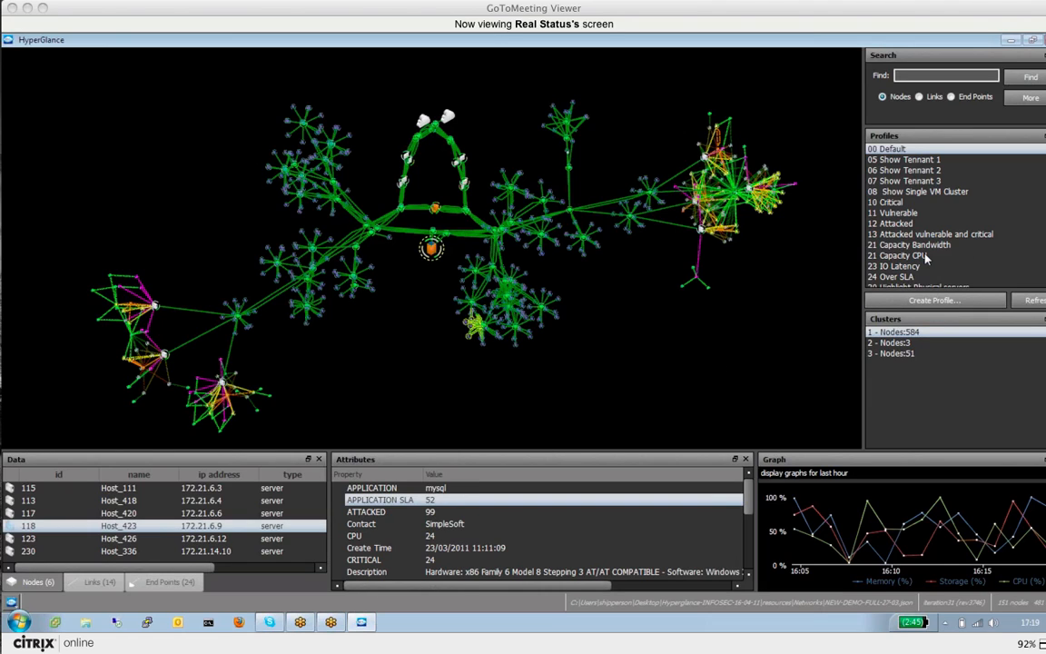
left_click(898, 255)
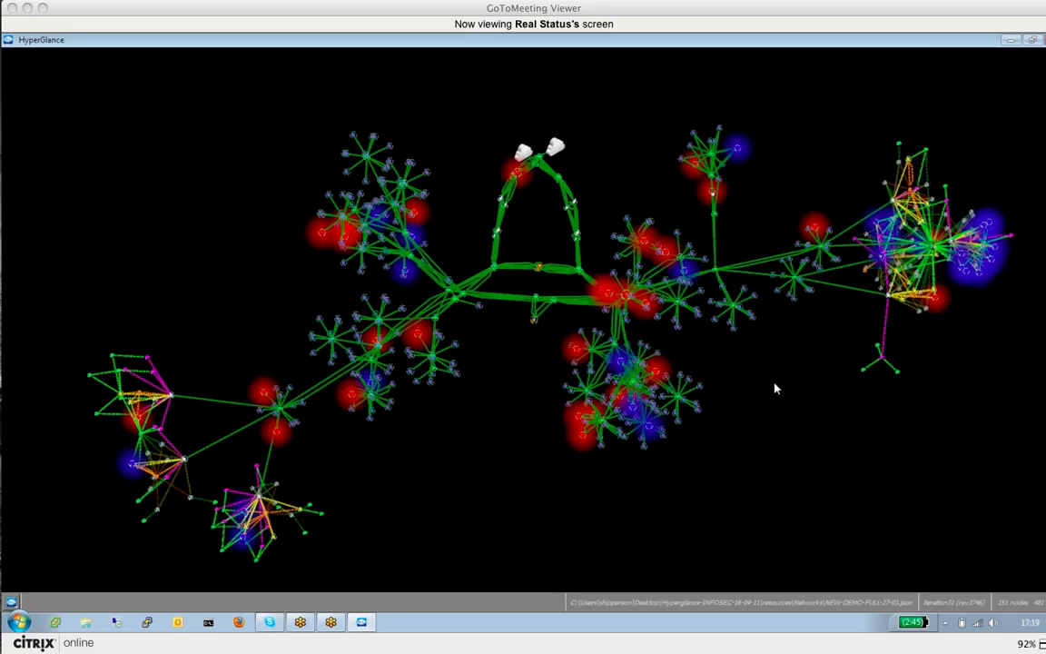
mouse_move(581, 463)
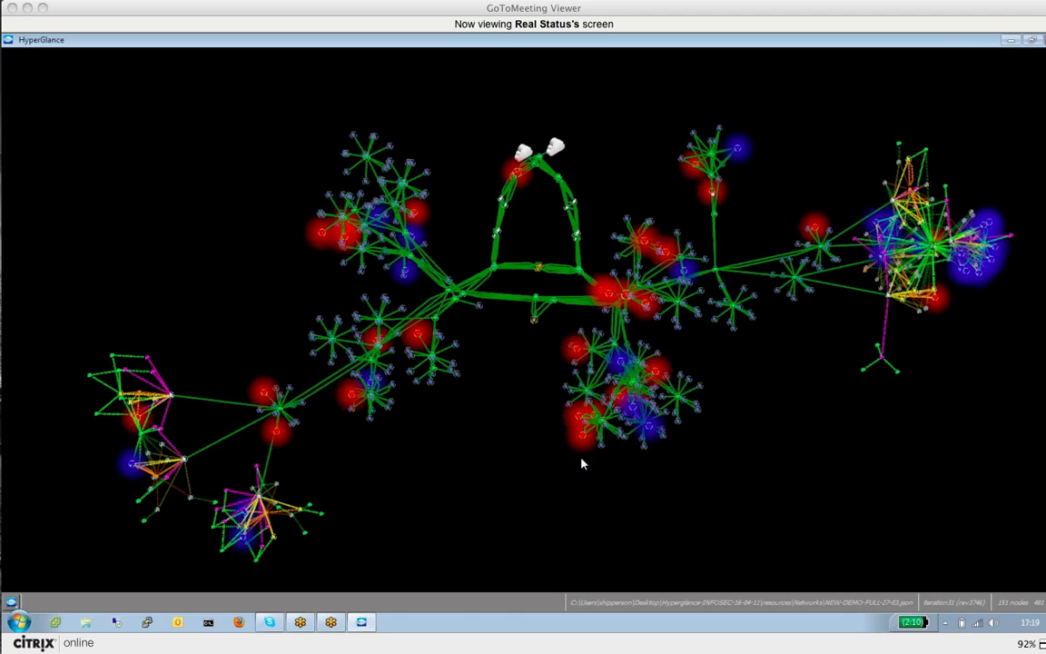
mouse_move(586, 444)
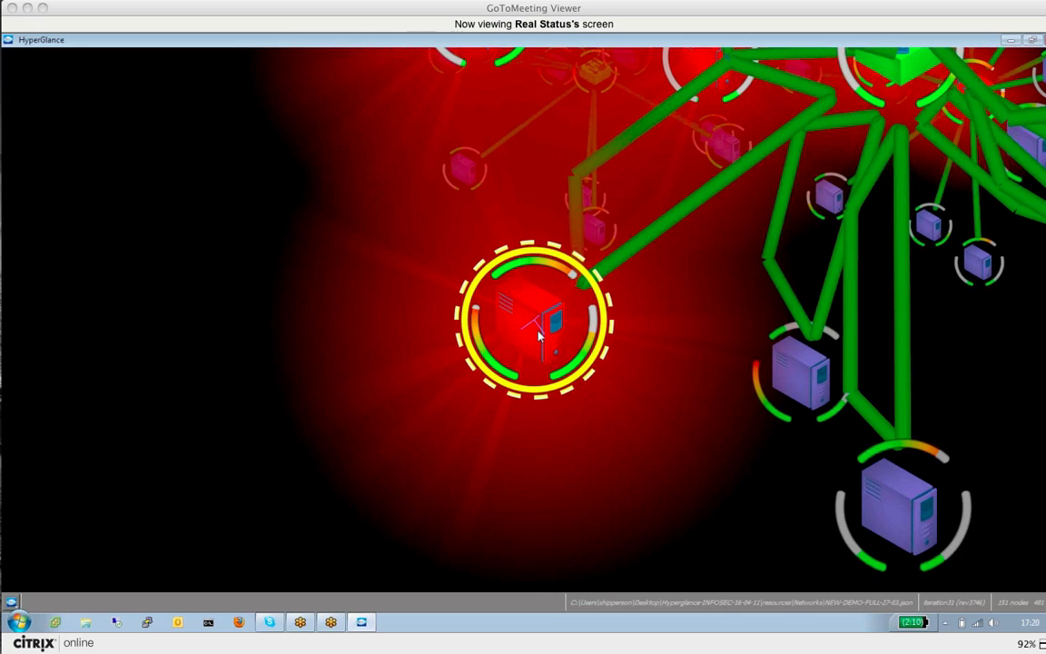
mouse_move(497, 370)
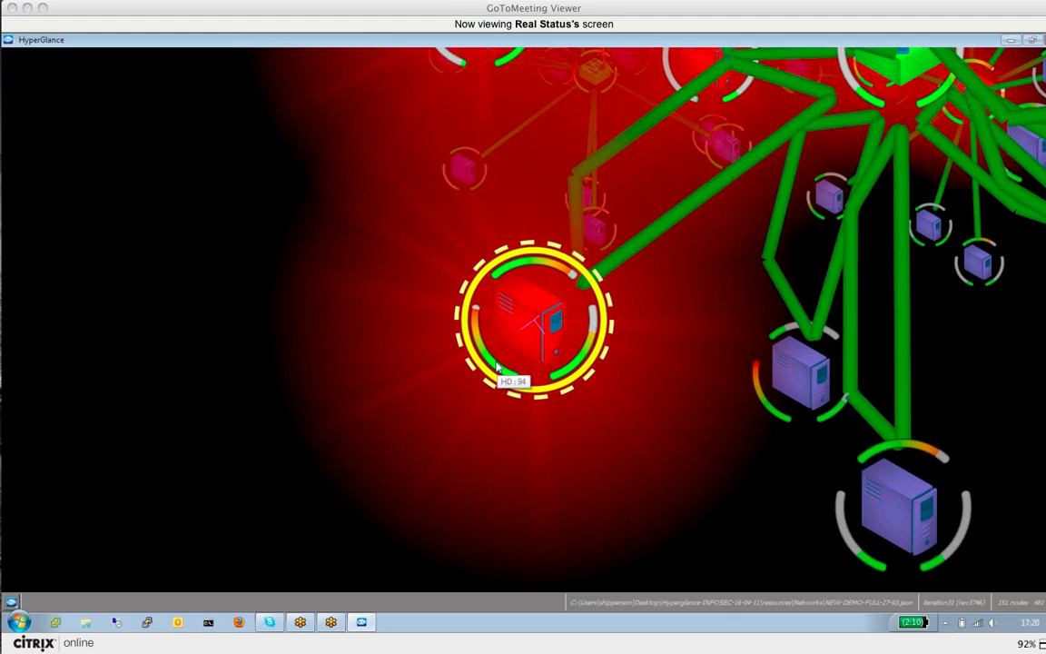
Step: Right-click the red highlighted server node to inspect its resource gauges
right_click(541, 322)
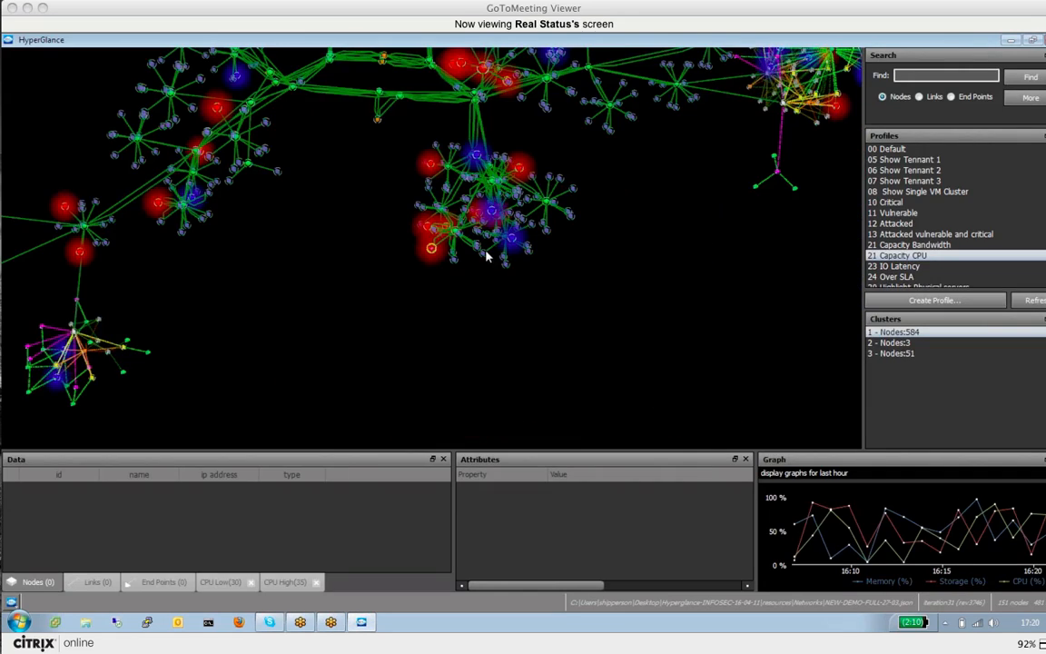
Step: Select the high-CPU host nodes in the central cluster to list their details
left_click(488, 236)
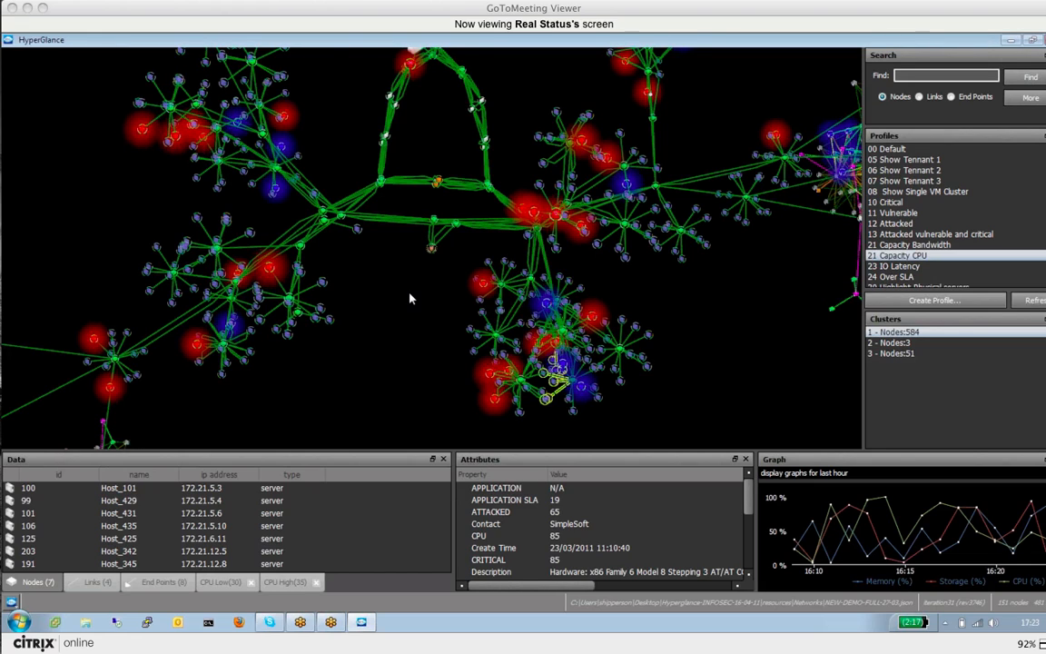
mouse_move(403, 303)
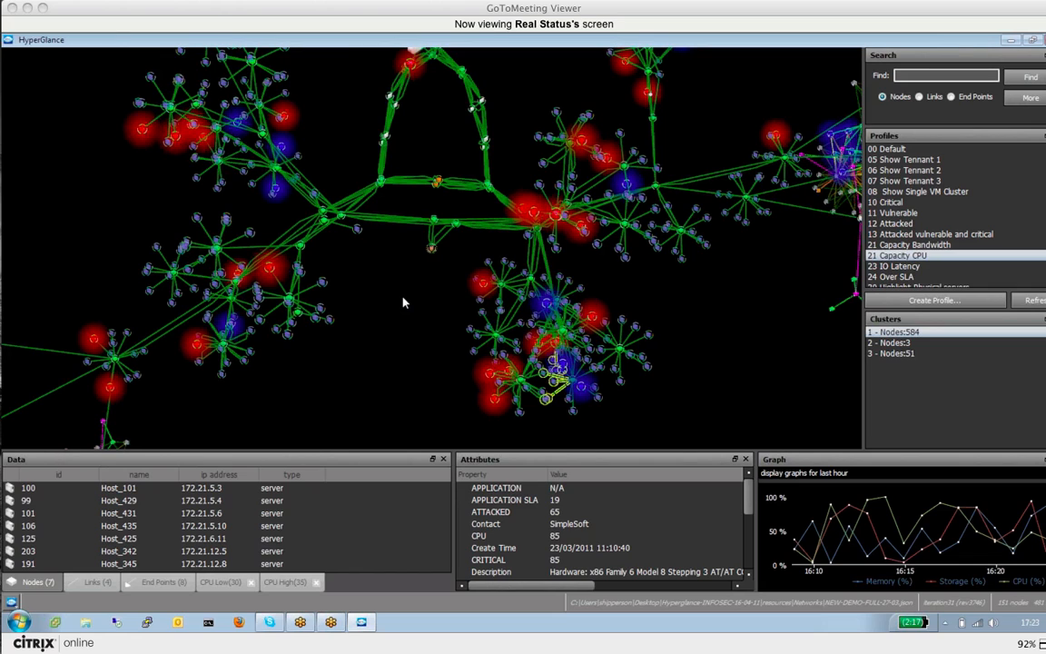
mouse_move(410, 305)
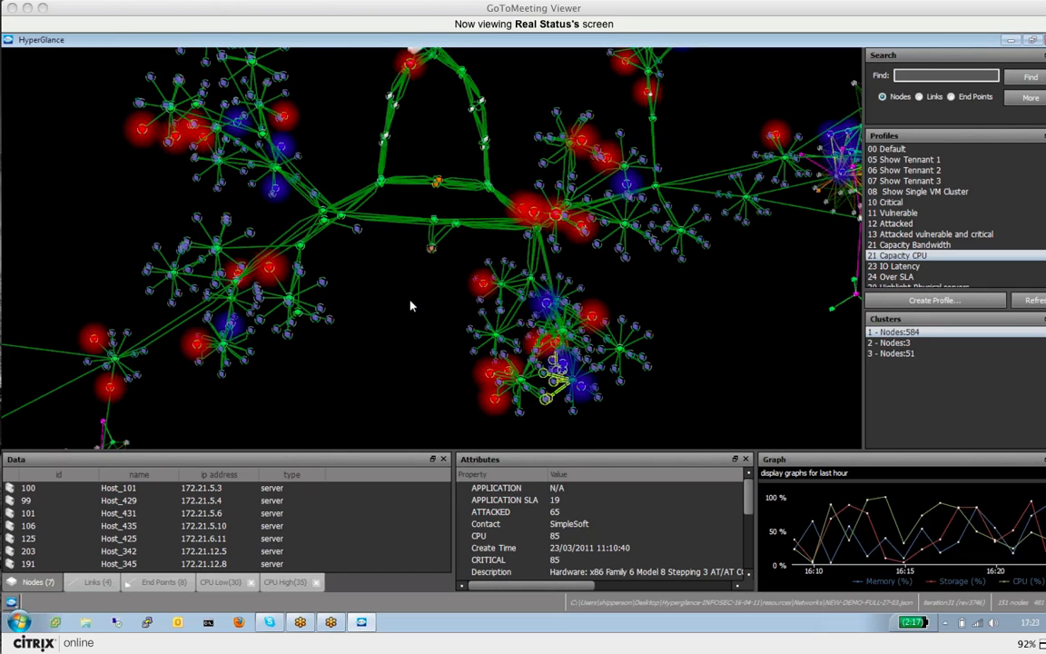
mouse_move(695, 309)
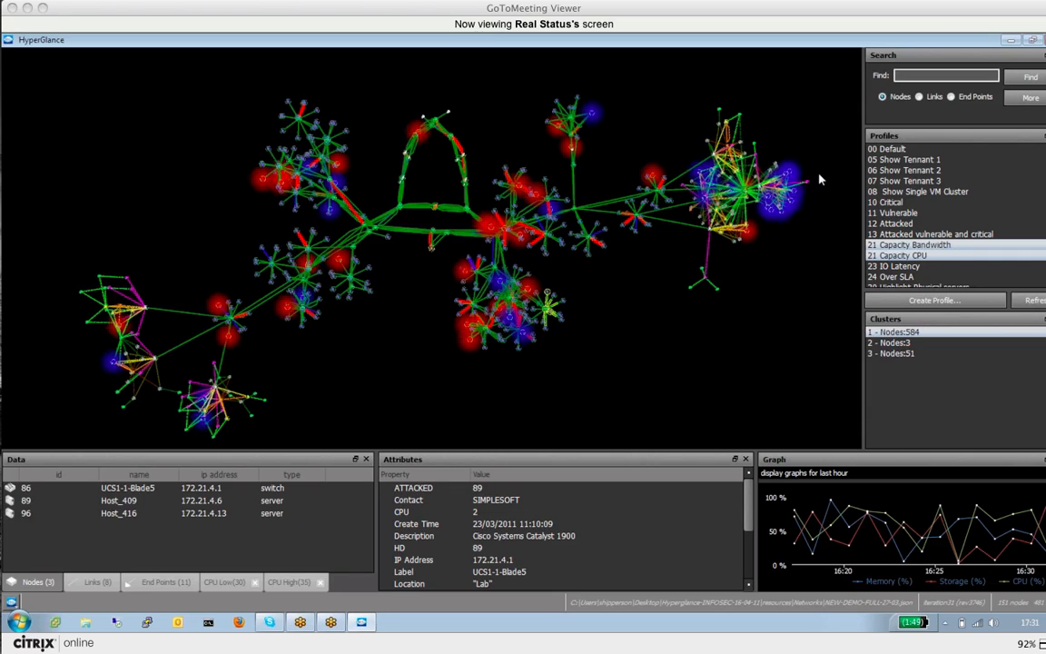
Step: Apply the 00 Default profile and scroll-zoom into the Real Status Production cluster
left_click(895, 148)
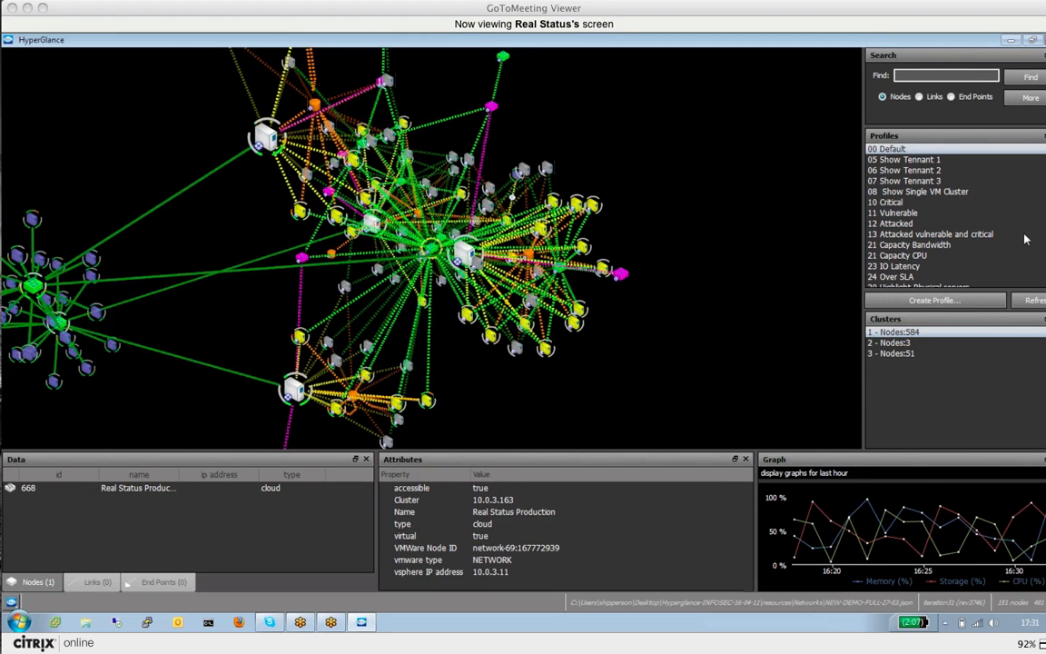
scroll("down", 3)
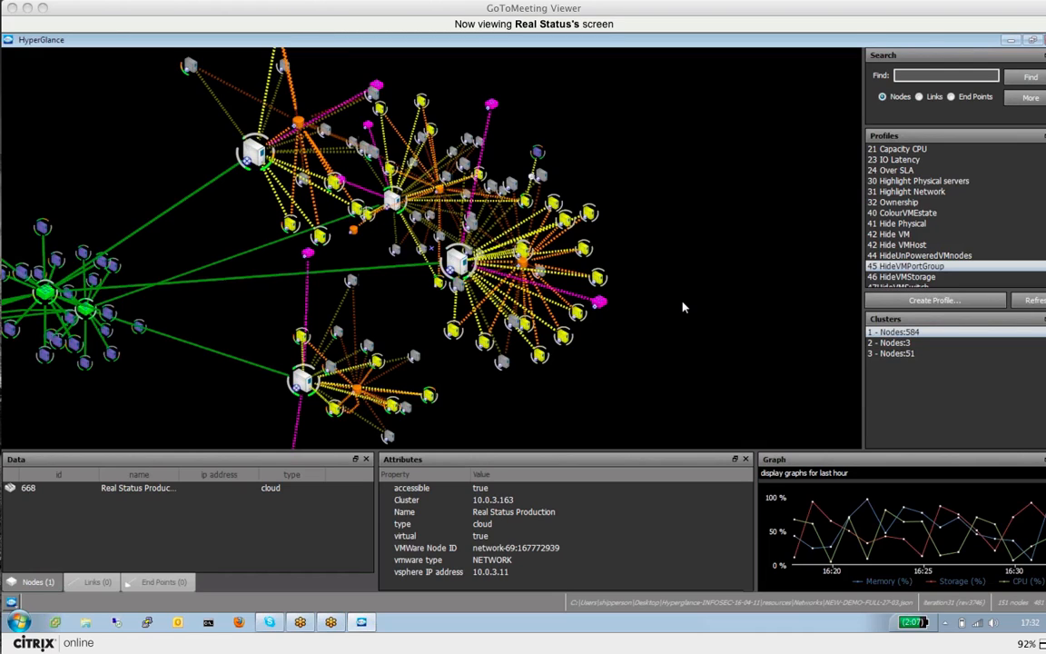
mouse_move(702, 281)
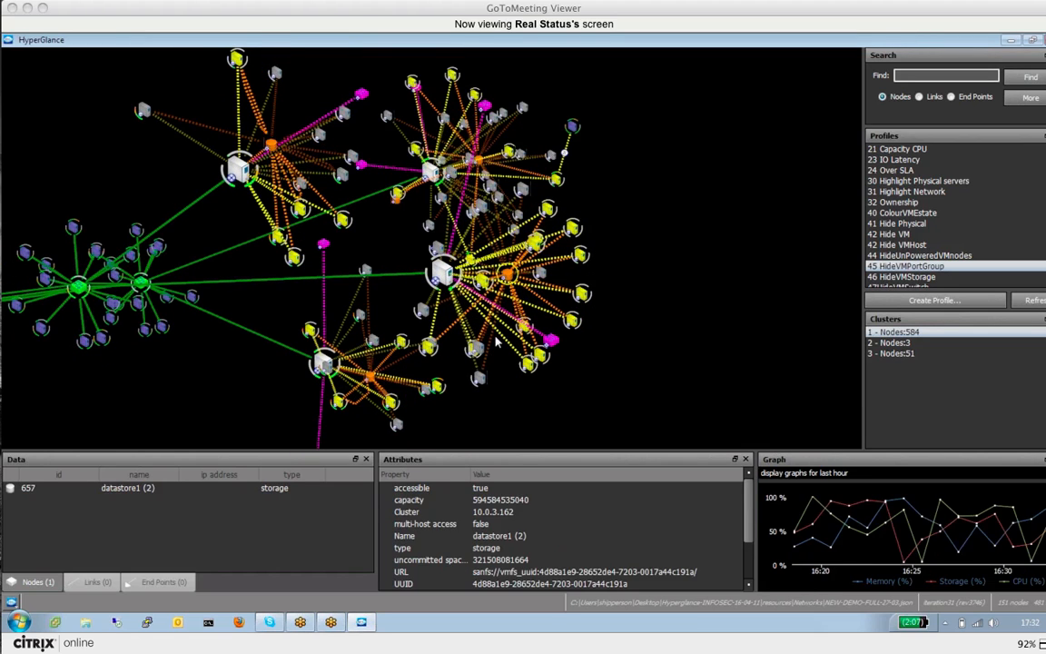
Step: Select server 10.0.3.162 to view its ProLiant DL585 G1 attributes
left_click(554, 261)
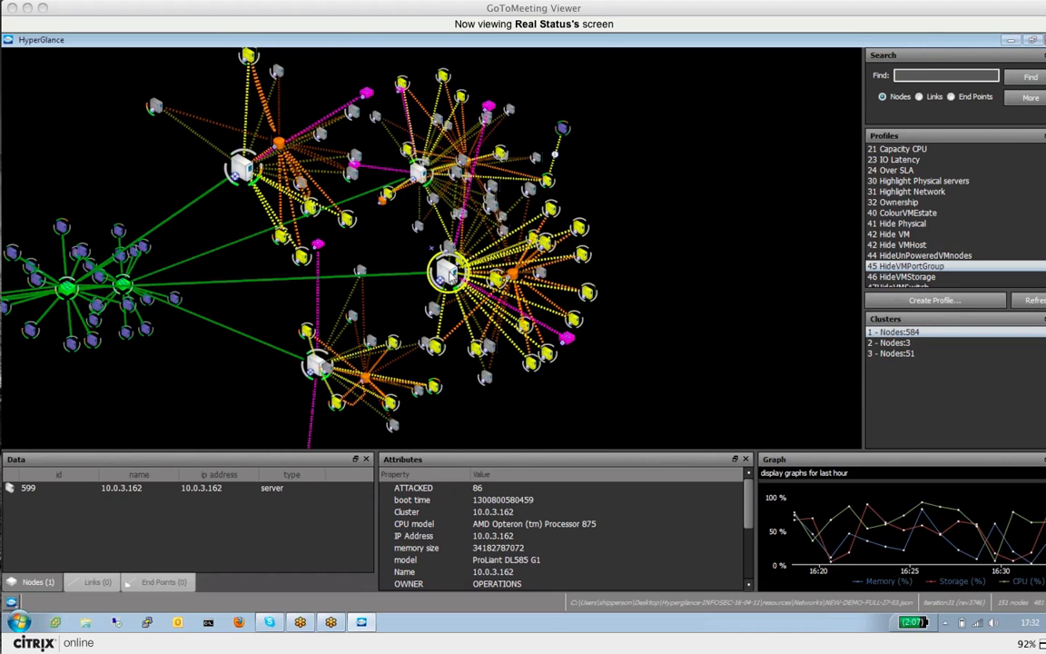
mouse_move(706, 273)
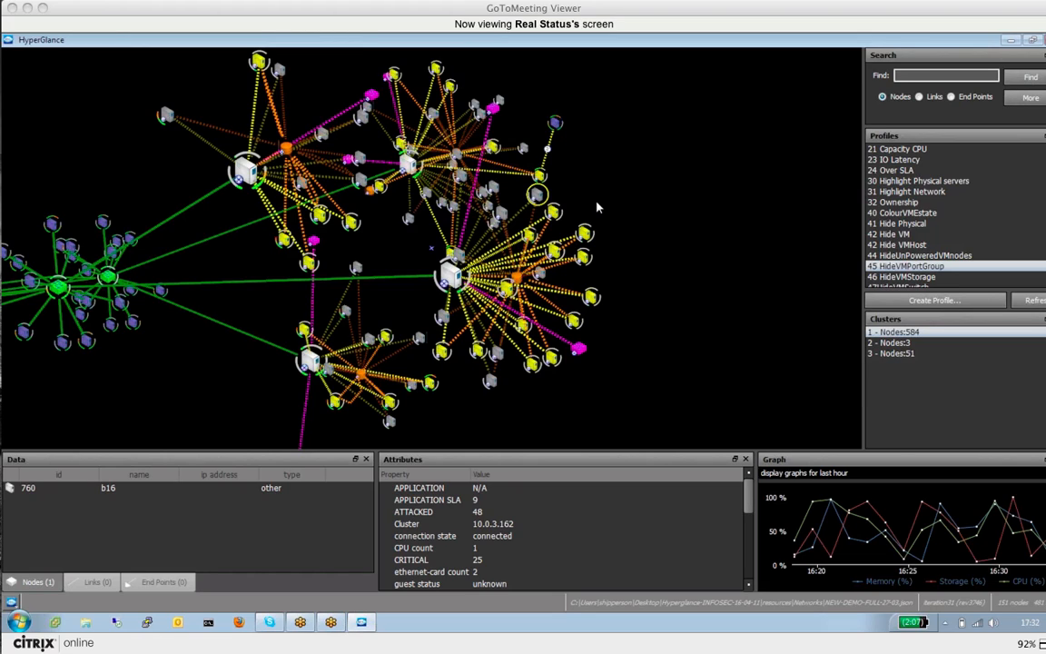
mouse_move(668, 183)
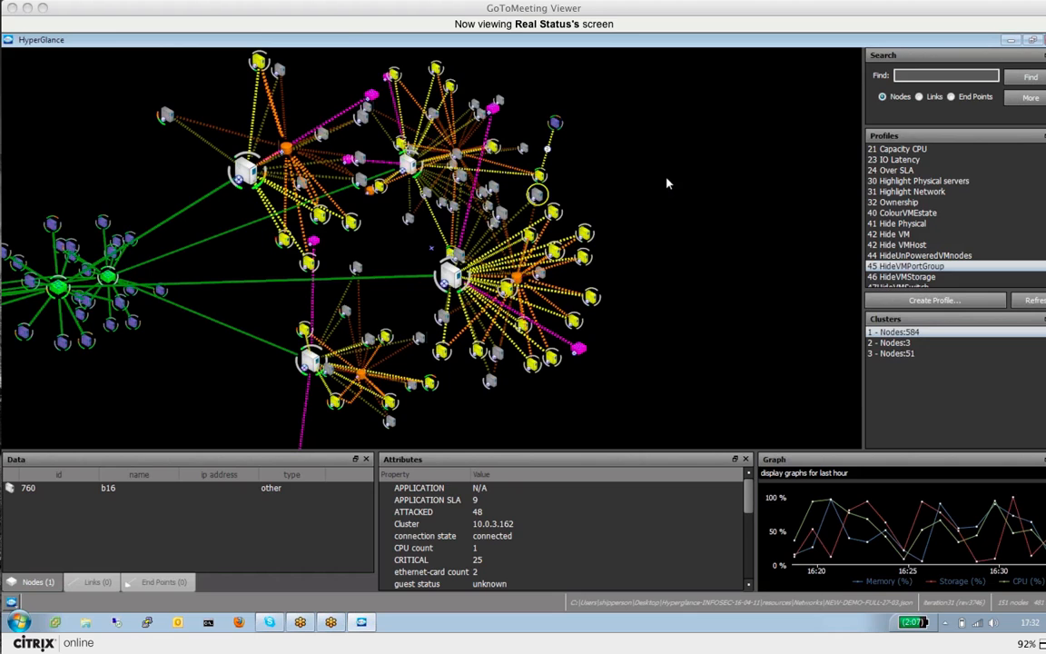